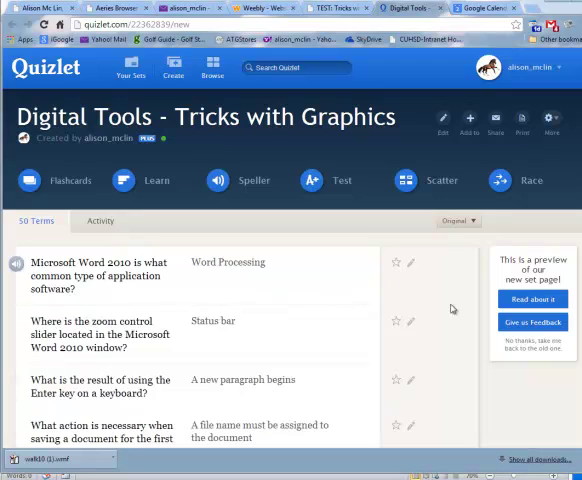
- Review the Digital Tools - Tricks with Graphics terms, then start Test mode
scroll("down", 3)
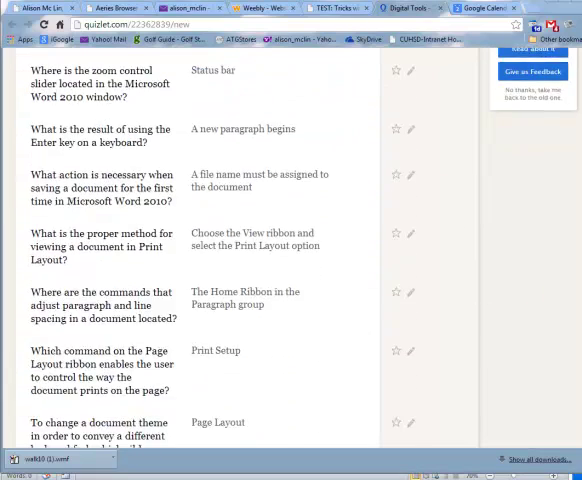
scroll("down", 3)
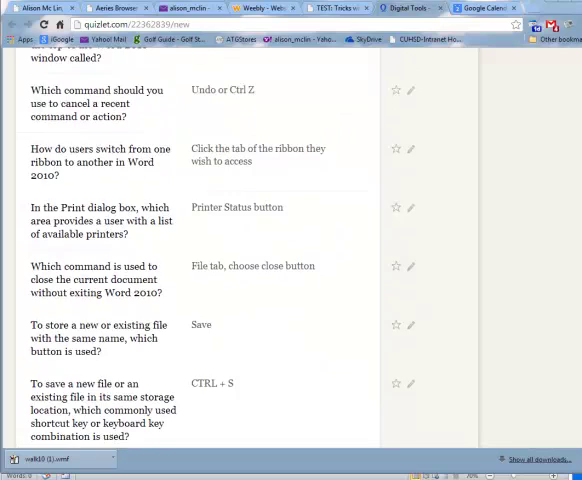
left_click(538, 68)
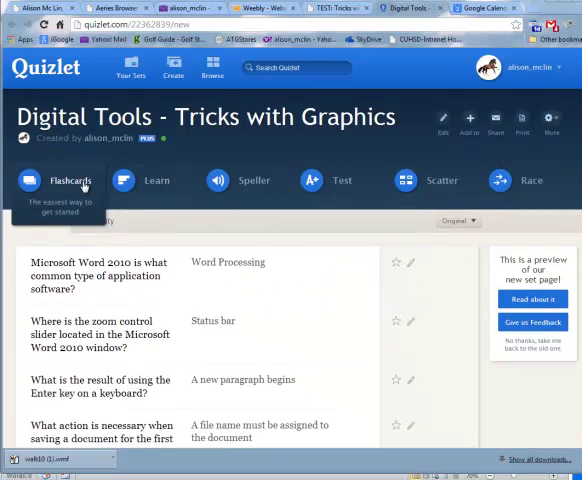
mouse_move(236, 186)
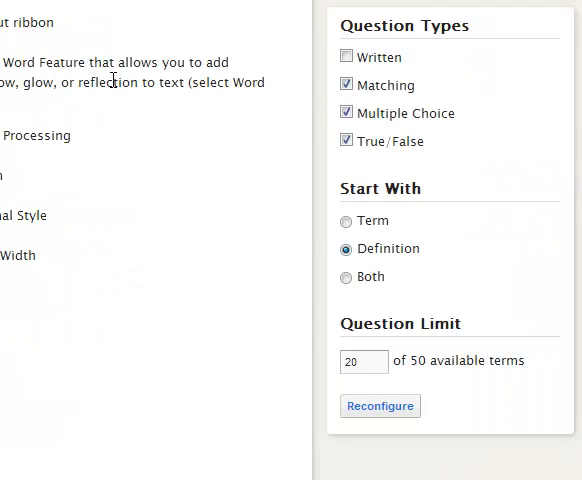
- Uncheck Written under Question Types and set the question limit to 50
left_click(346, 56)
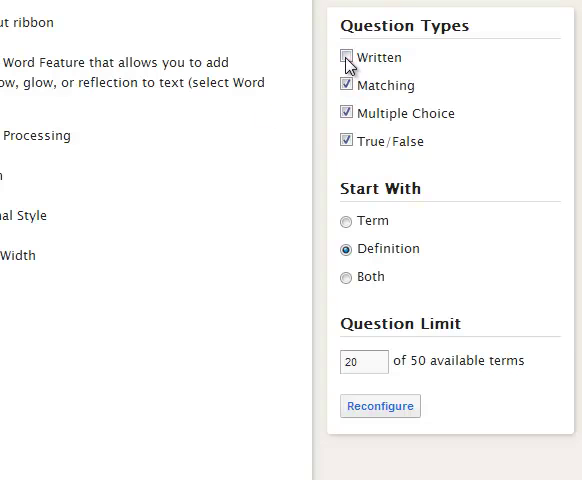
left_click(346, 56)
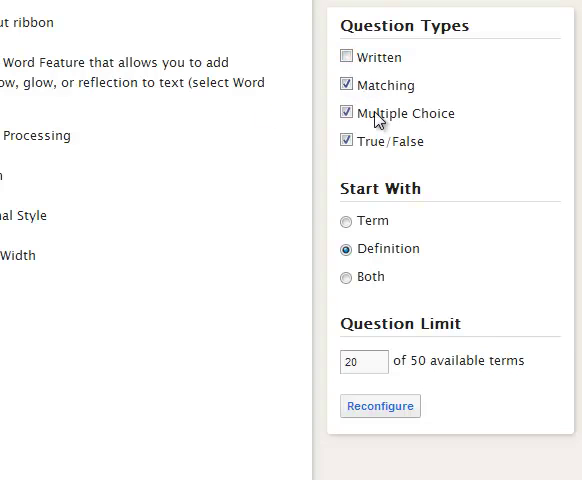
mouse_move(392, 156)
type("50")
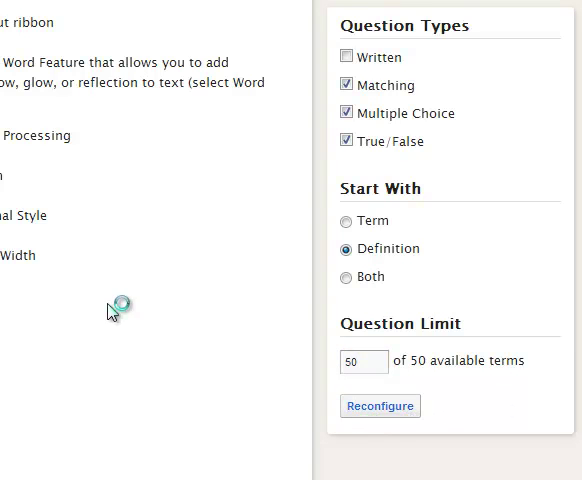
scroll("down", 3)
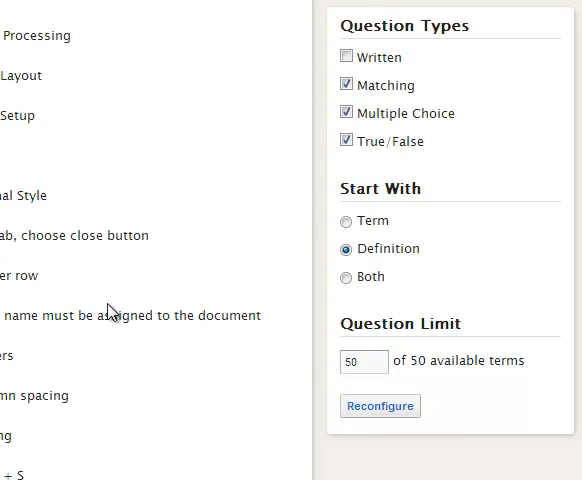
- Reconfigure the test with the new settings and review the generated questions
left_click(380, 404)
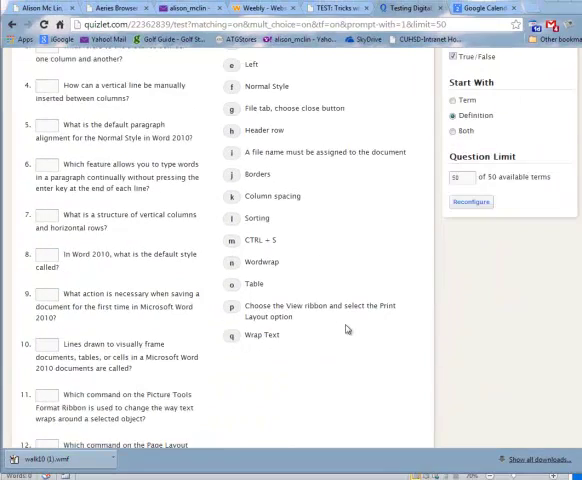
scroll("up", 3)
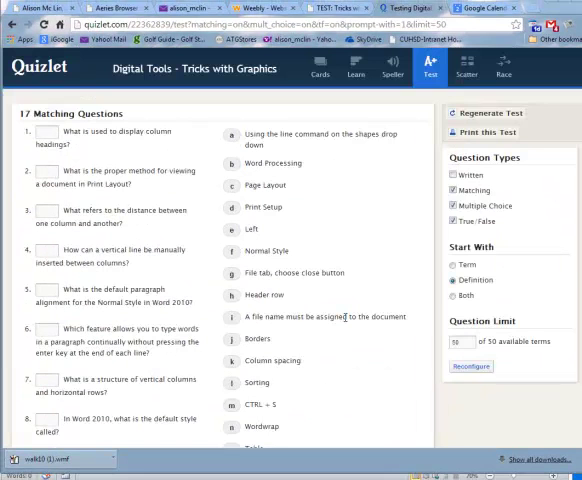
mouse_move(178, 120)
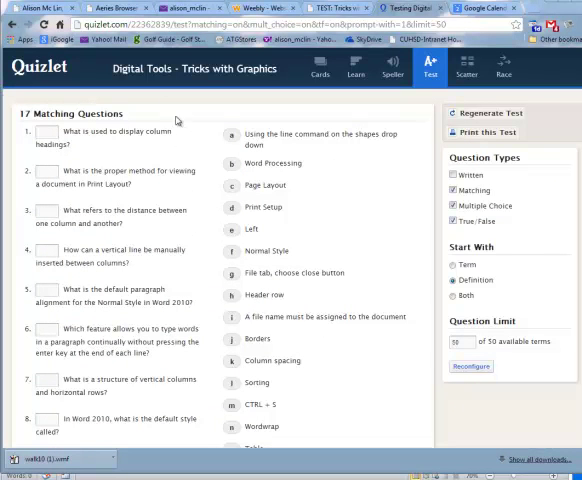
mouse_move(208, 100)
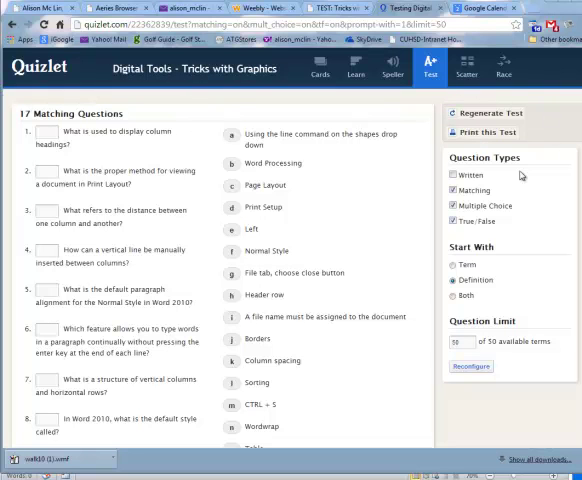
left_click(454, 176)
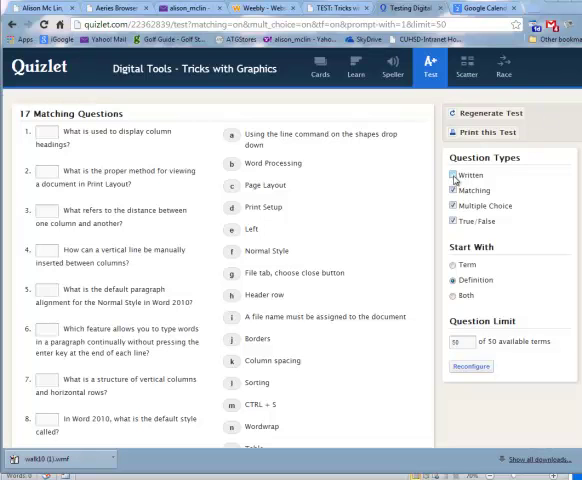
left_click(452, 176)
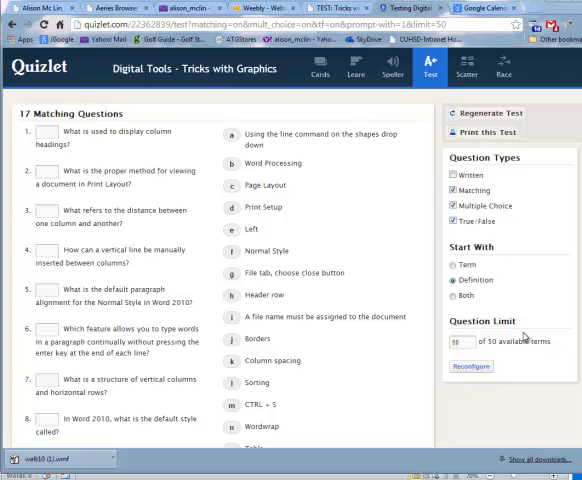
- Switch to the Digital Graphic Tools course tab showing the Take the Quizlet instructions
left_click(336, 8)
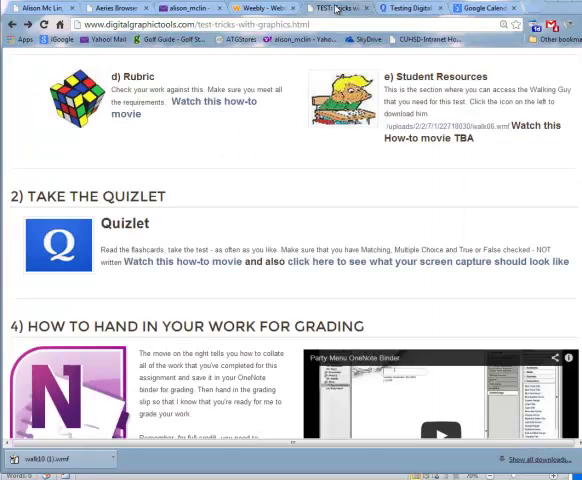